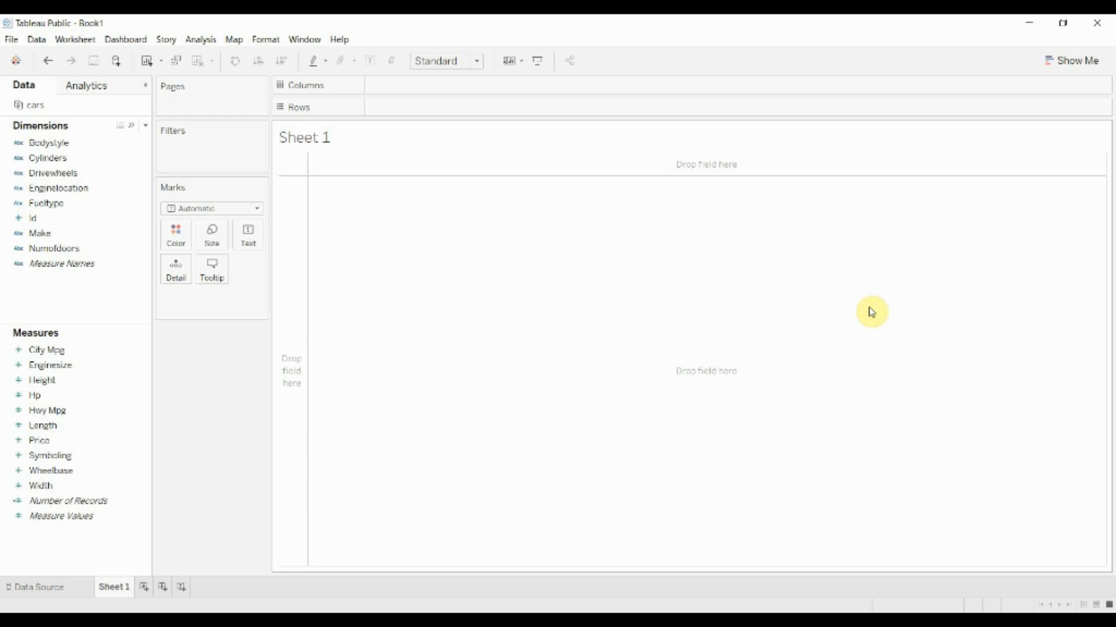
mouse_move(881, 310)
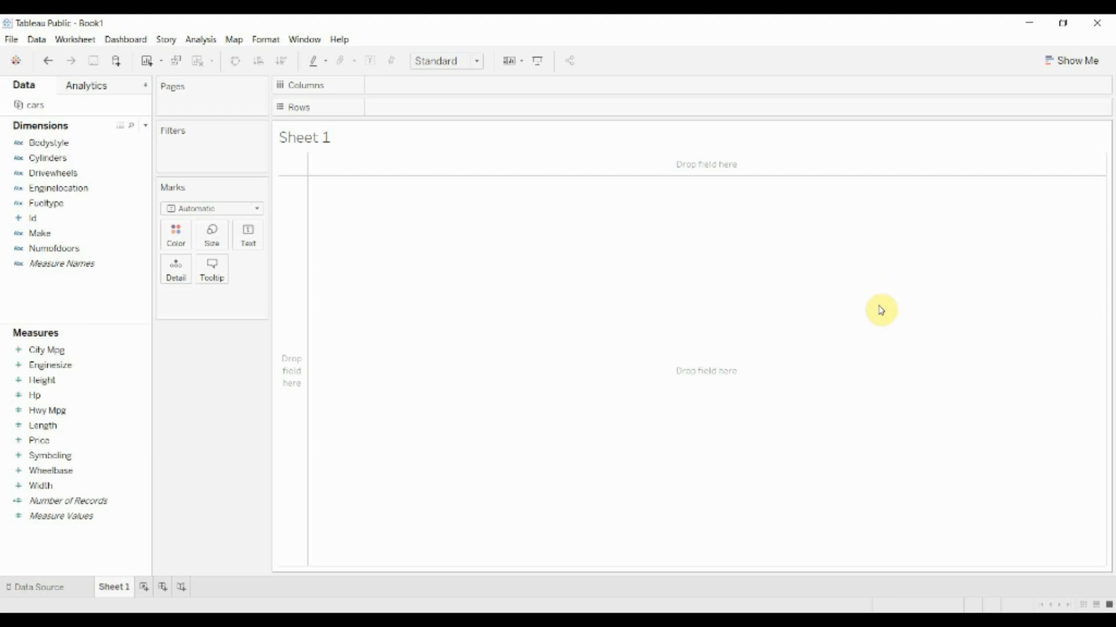
mouse_move(719, 257)
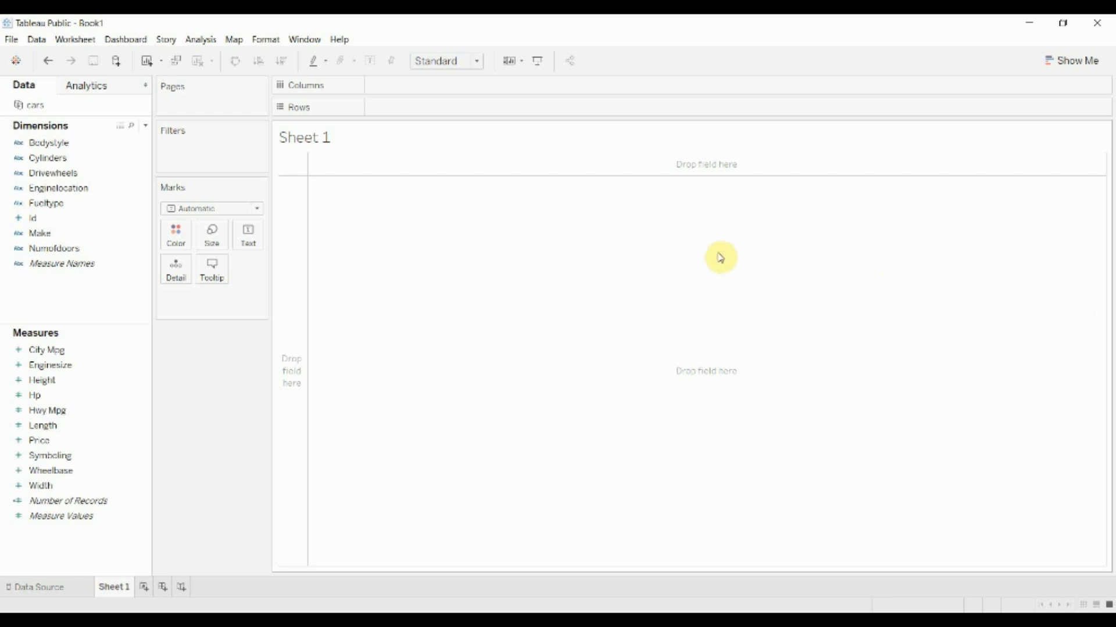
mouse_move(602, 335)
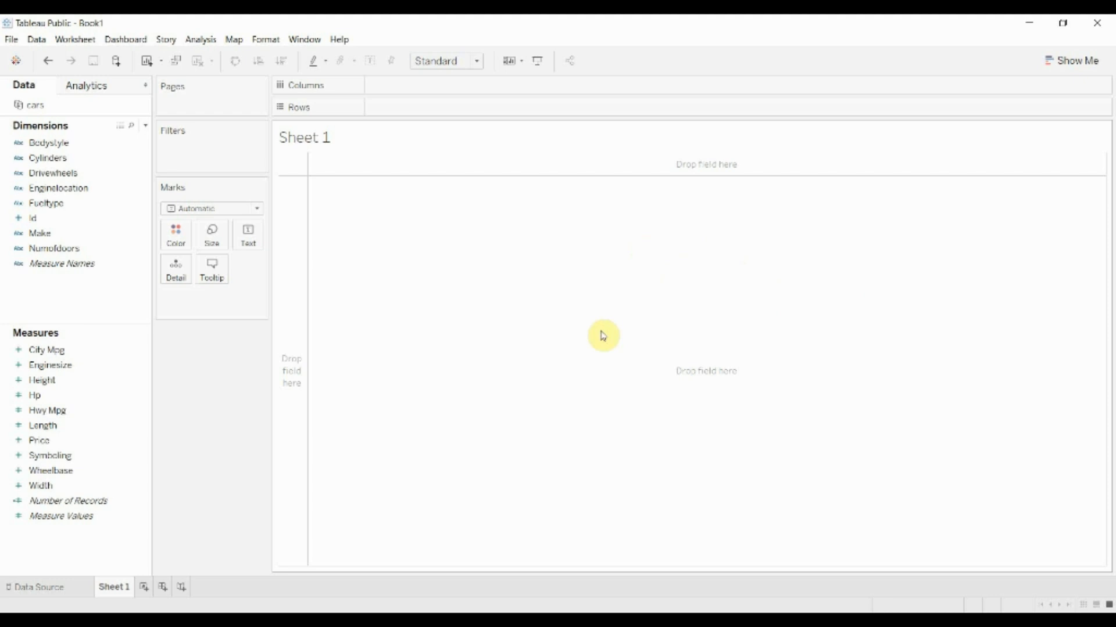
mouse_move(314, 434)
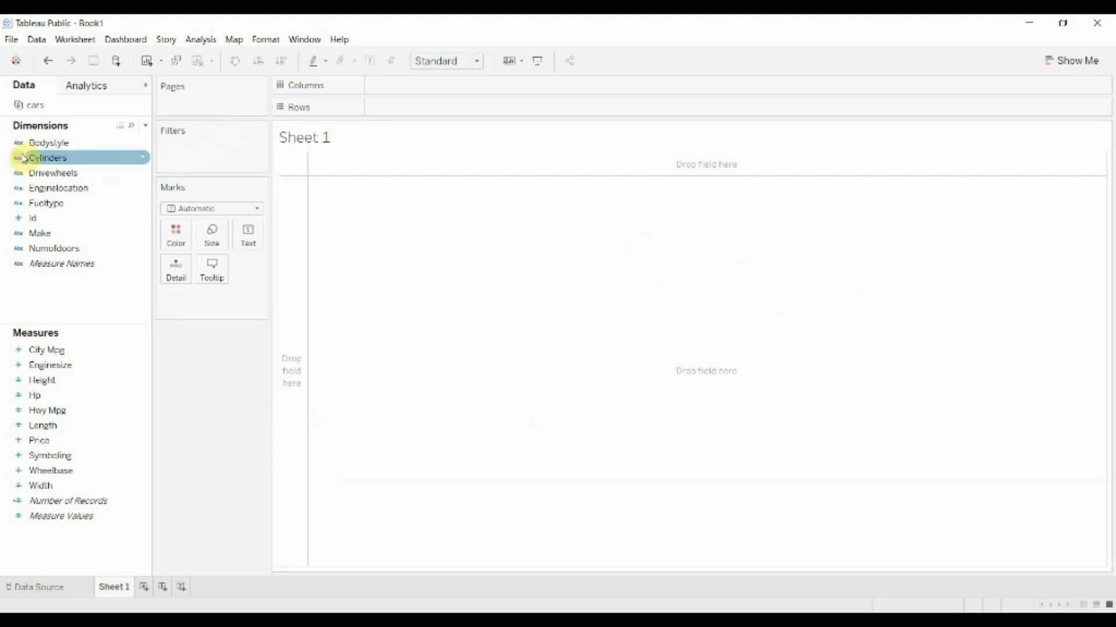
Step: Drag Cylinders onto Rows to list its seven values, eight through two, as table rows
drag(48, 158, 392, 108)
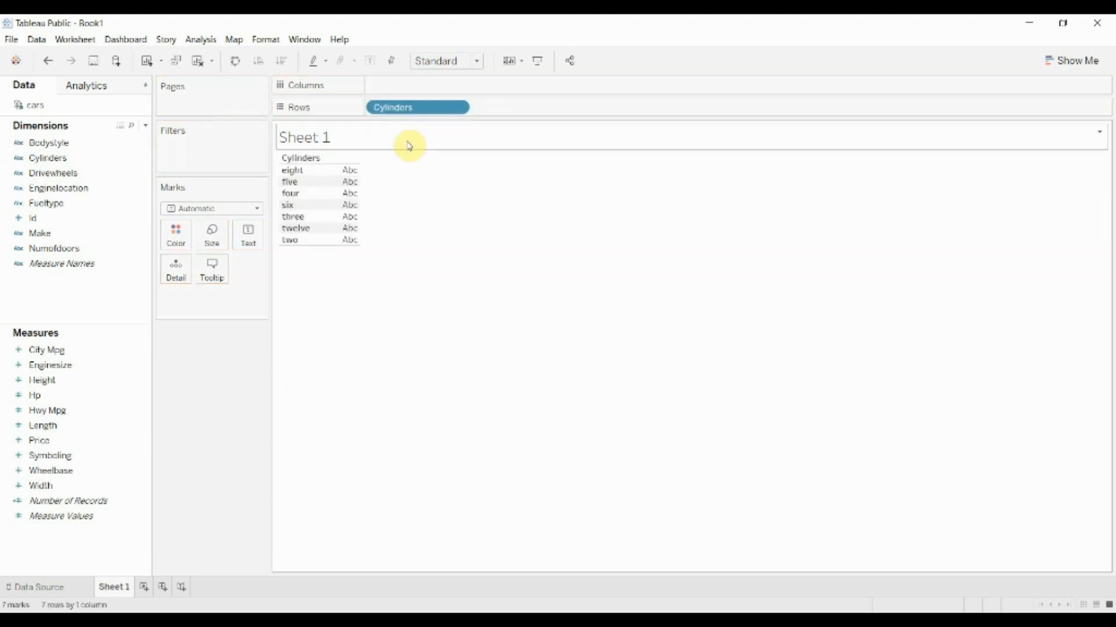
mouse_move(288, 292)
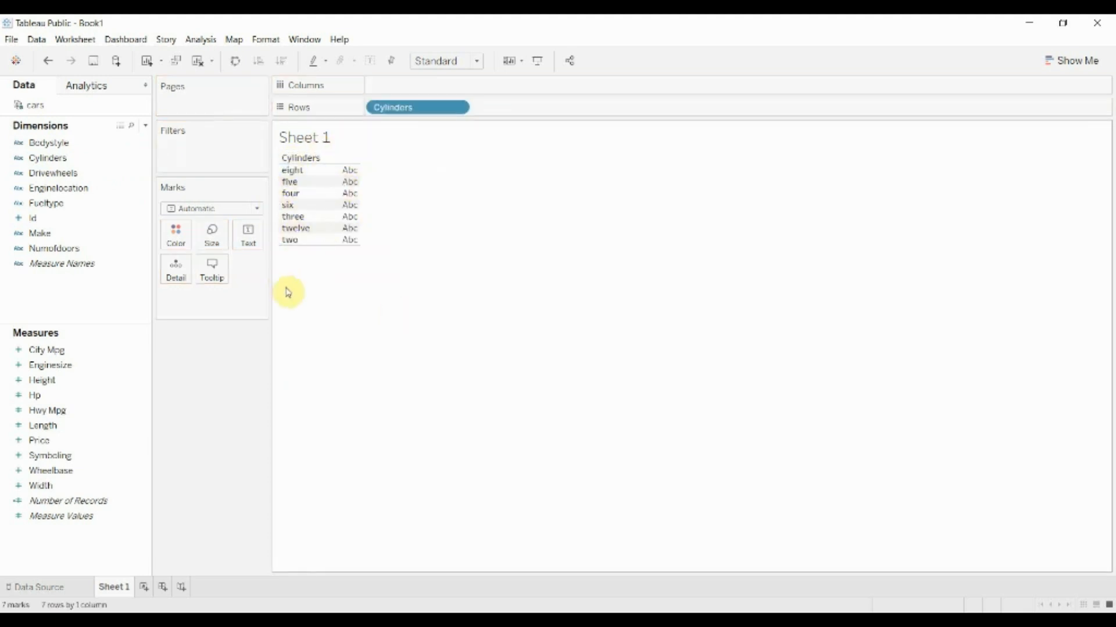
mouse_move(315, 253)
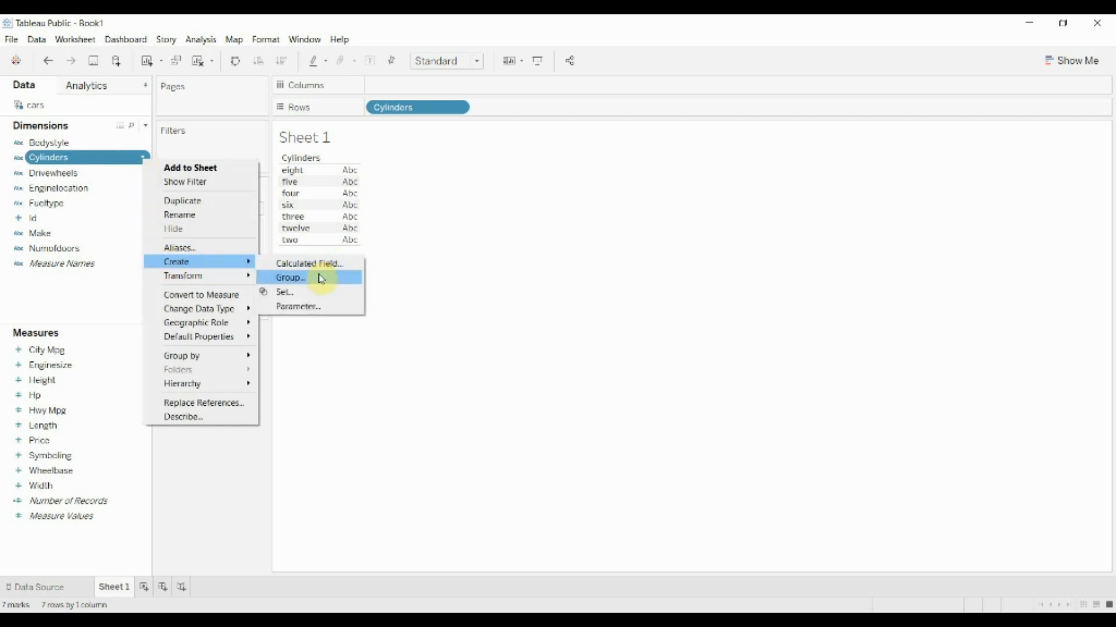
Step: Start a group from Cylinders and combine eight and twelve into one group
click(289, 278)
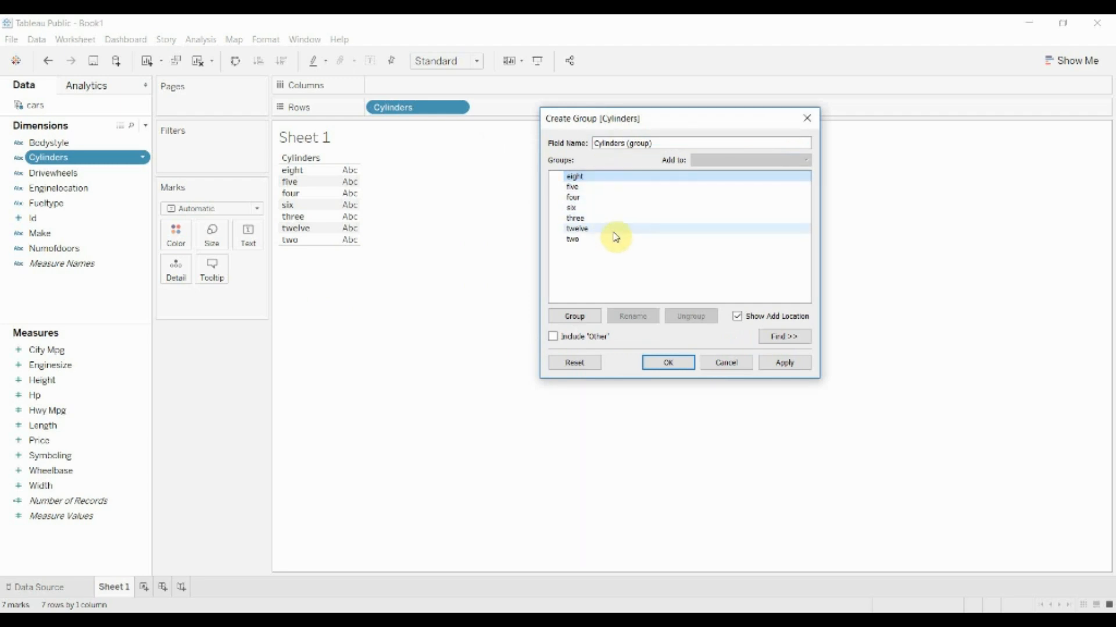
click(577, 228)
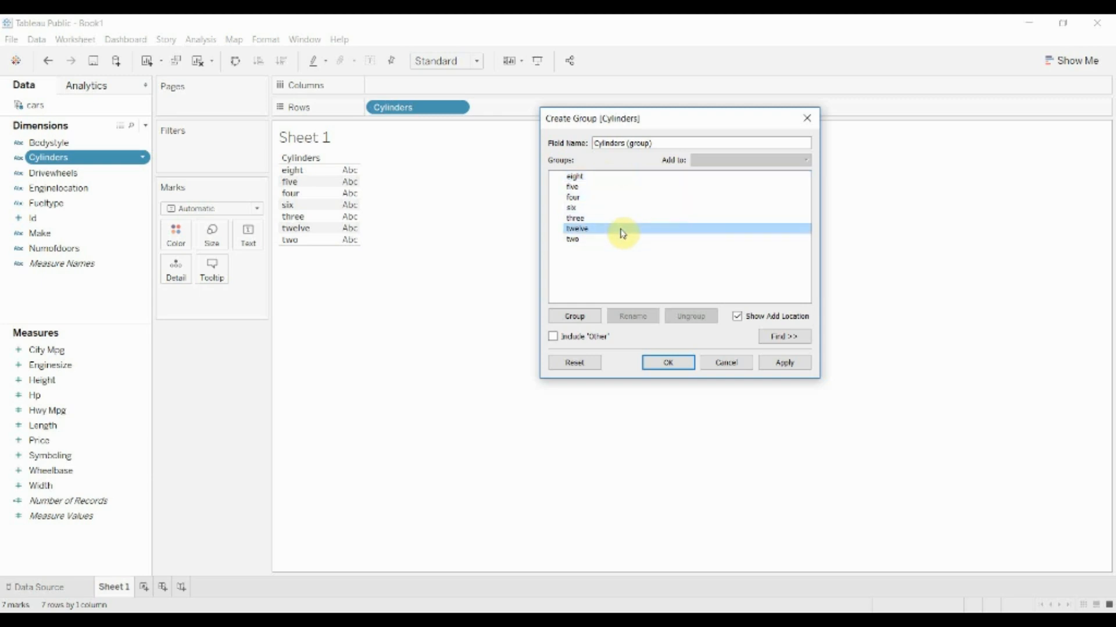
click(574, 176)
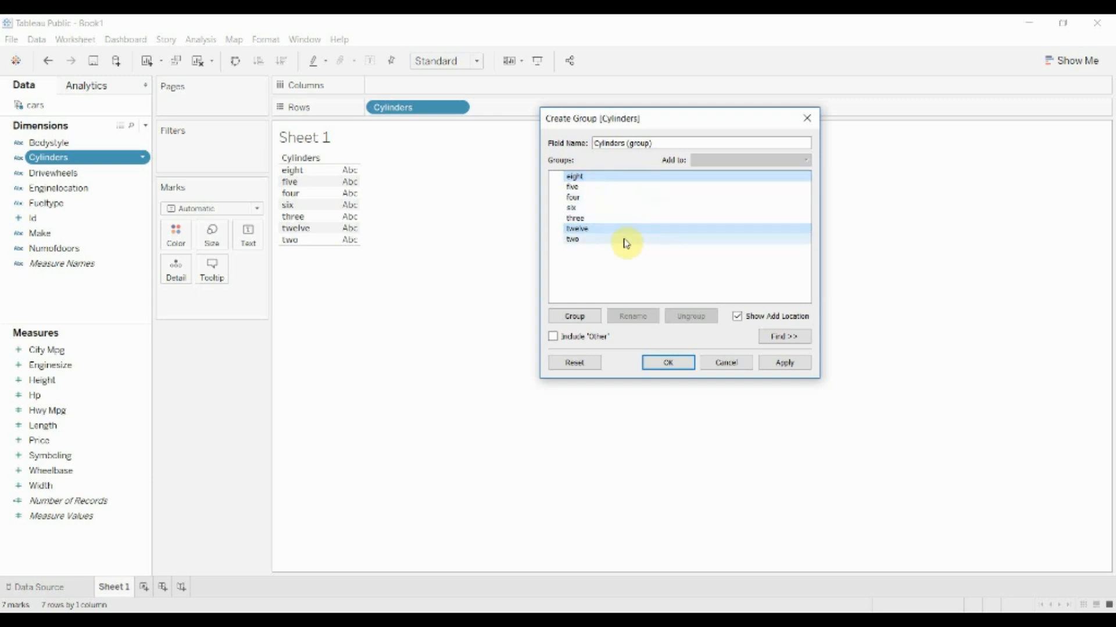
click(573, 316)
text(Large)
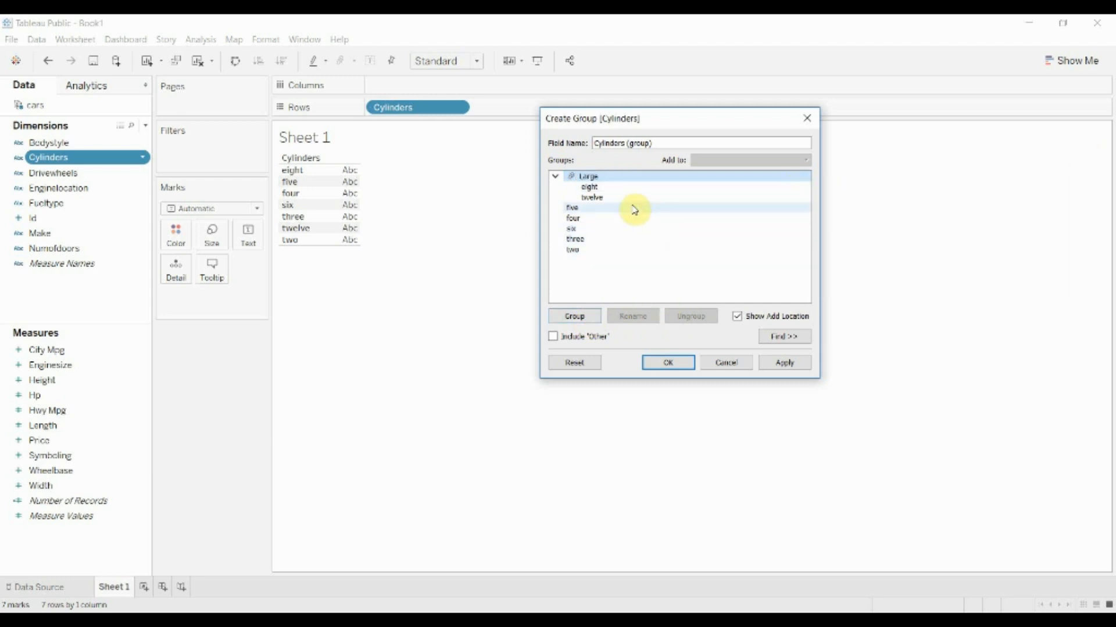
Step: Group five with six, and three with two, in the Cylinders group editor
click(573, 217)
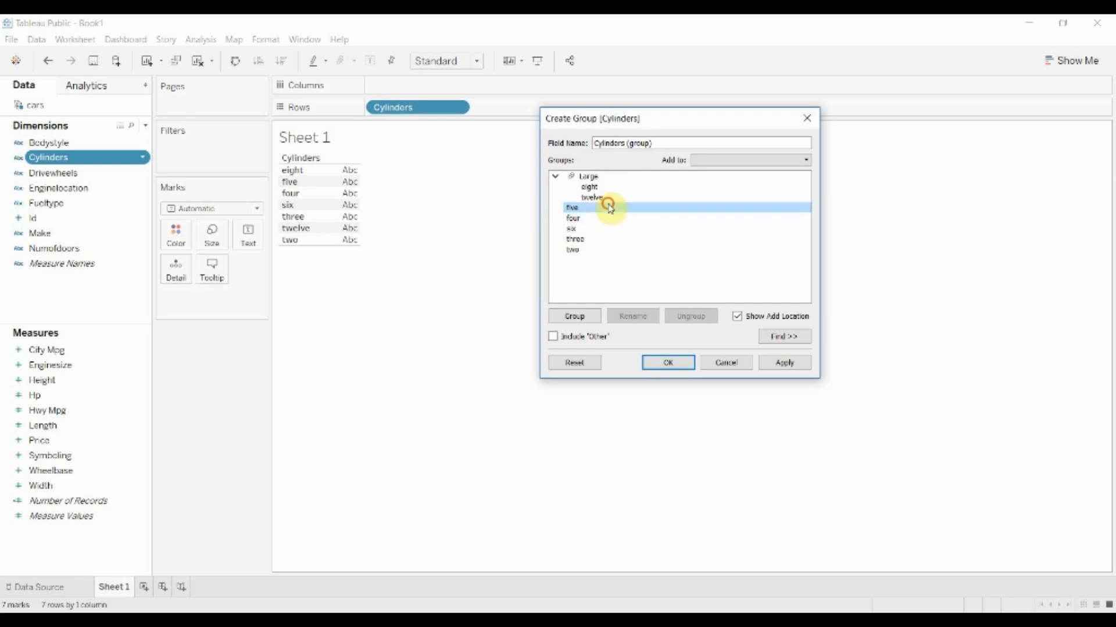
click(573, 316)
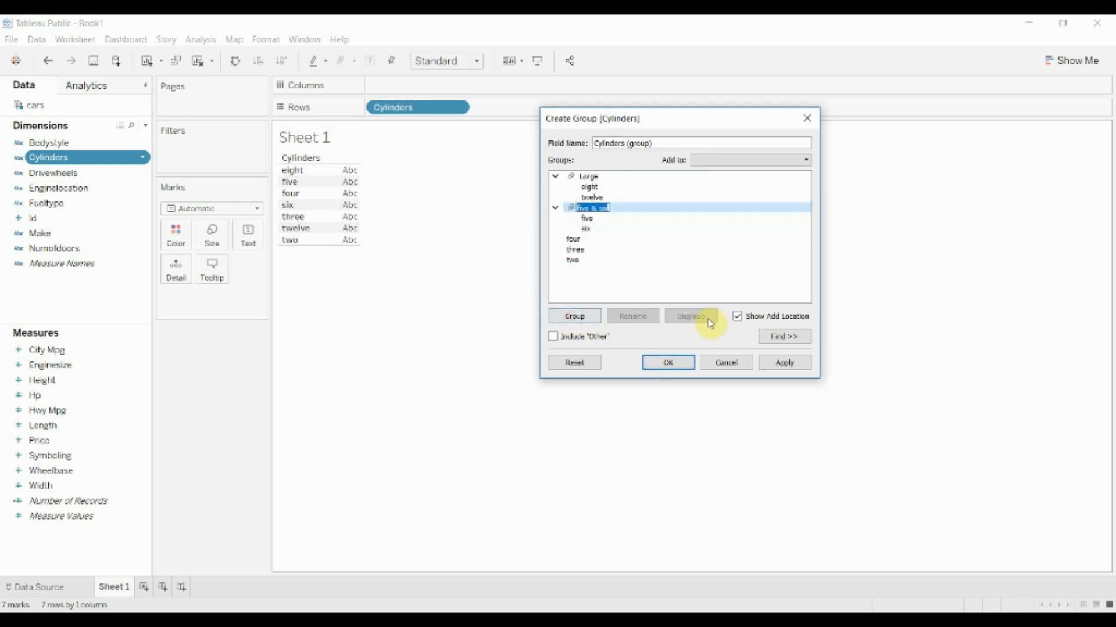
click(573, 254)
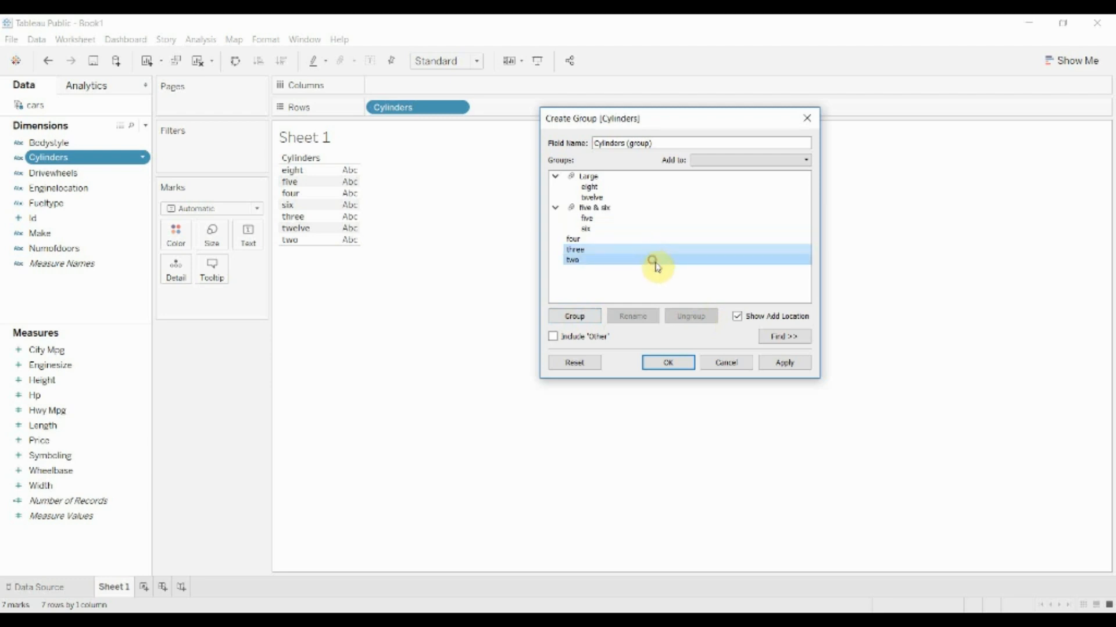
click(574, 317)
text(Very Small)
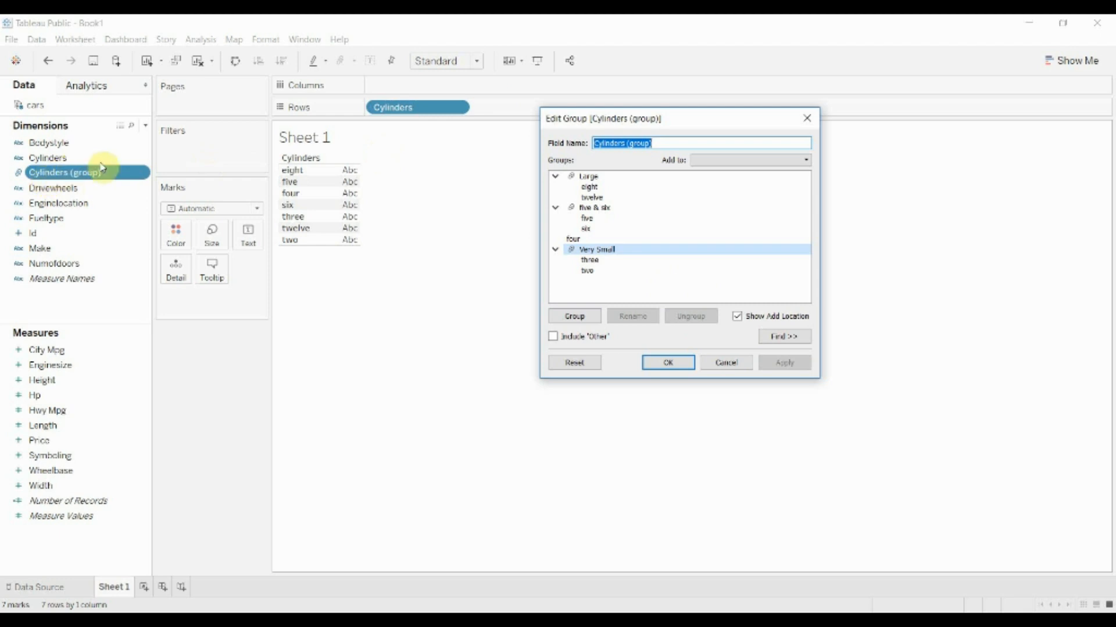
mouse_move(61, 161)
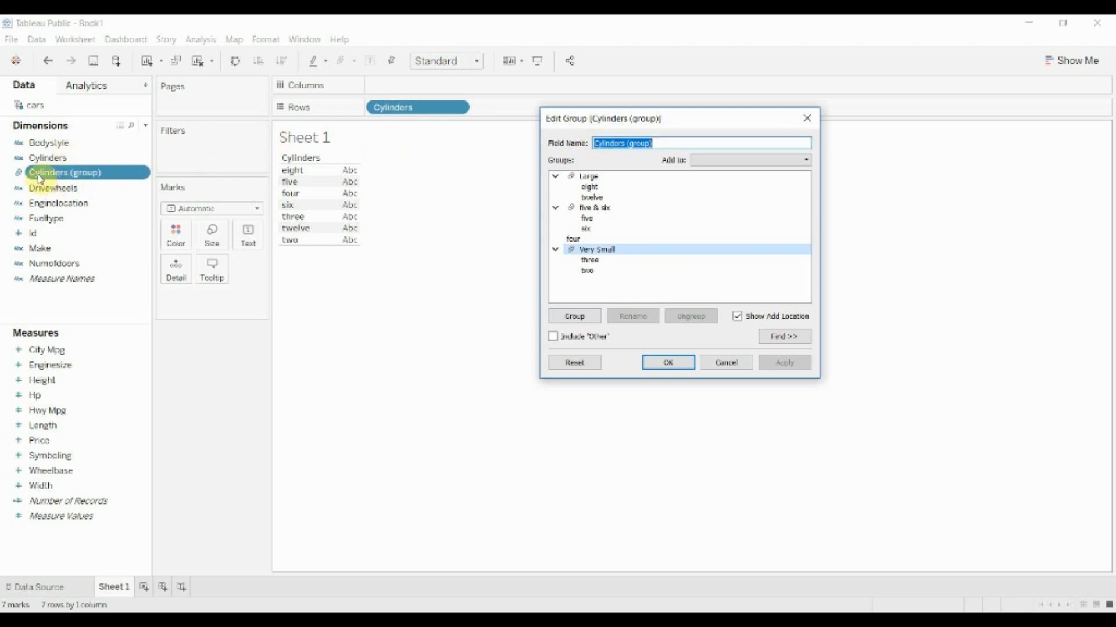
mouse_move(39, 178)
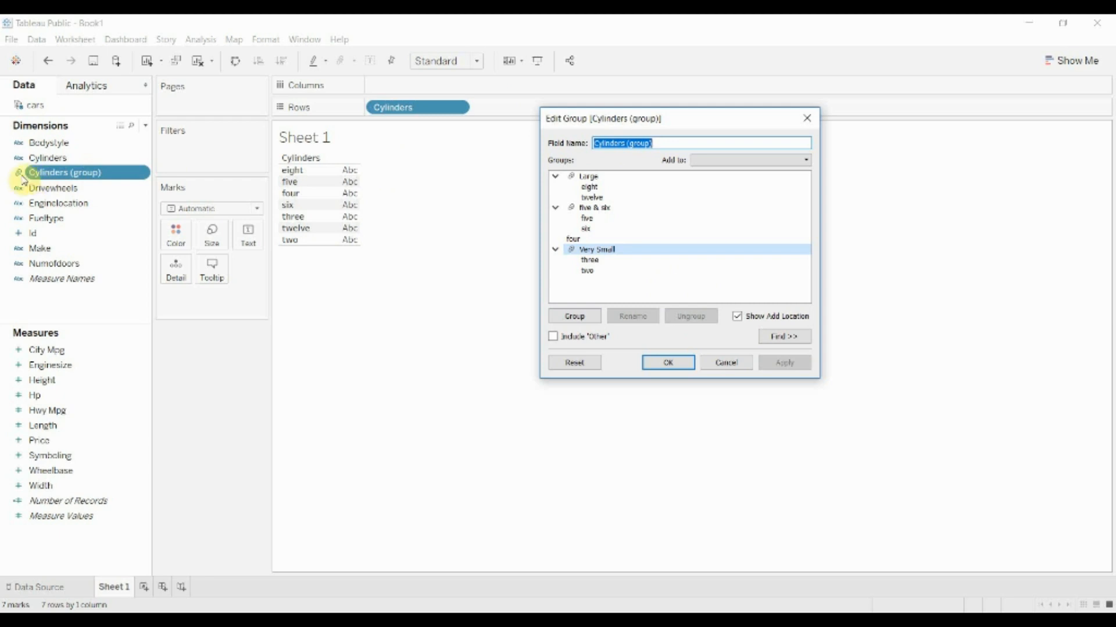
mouse_move(50, 184)
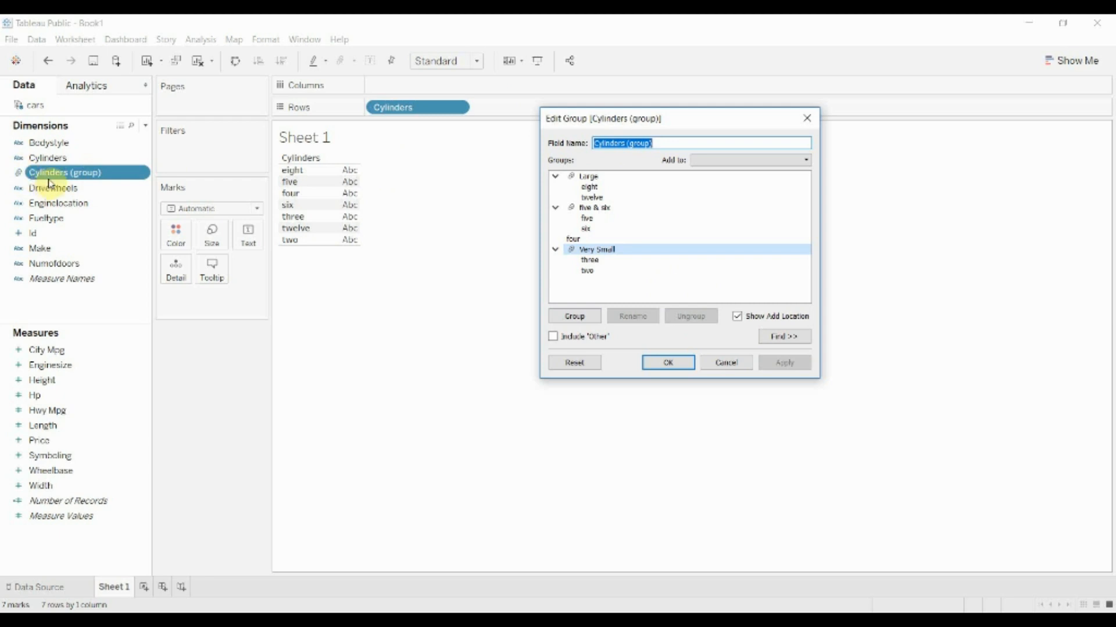
Step: Add Cylinders (group) to Rows beside Cylinders, showing five & six, four, Large and Very Small
click(667, 362)
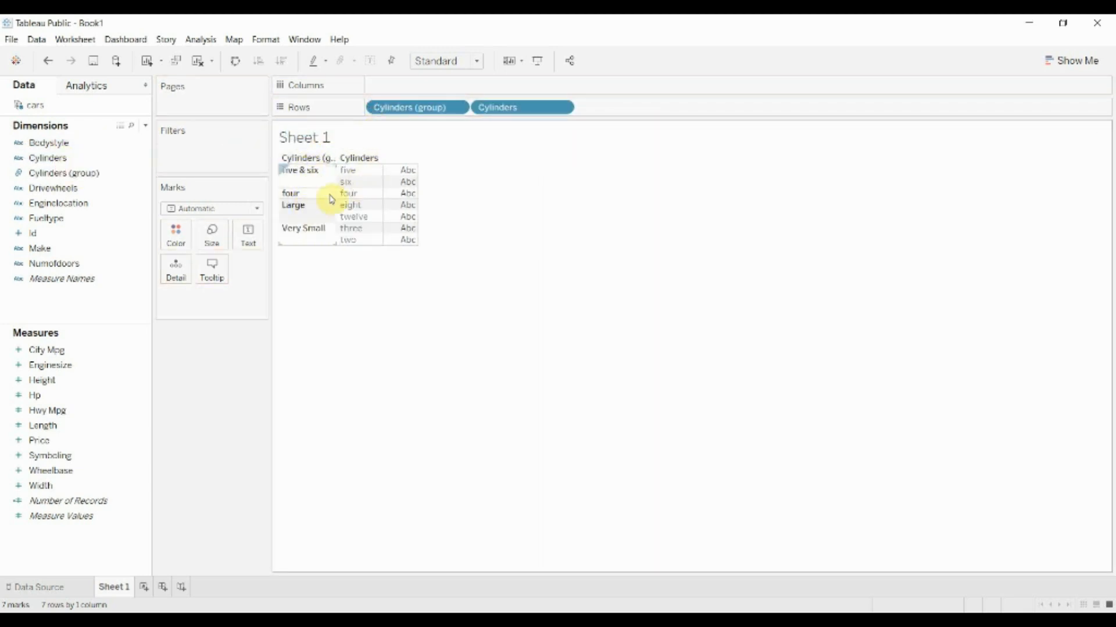
mouse_move(359, 240)
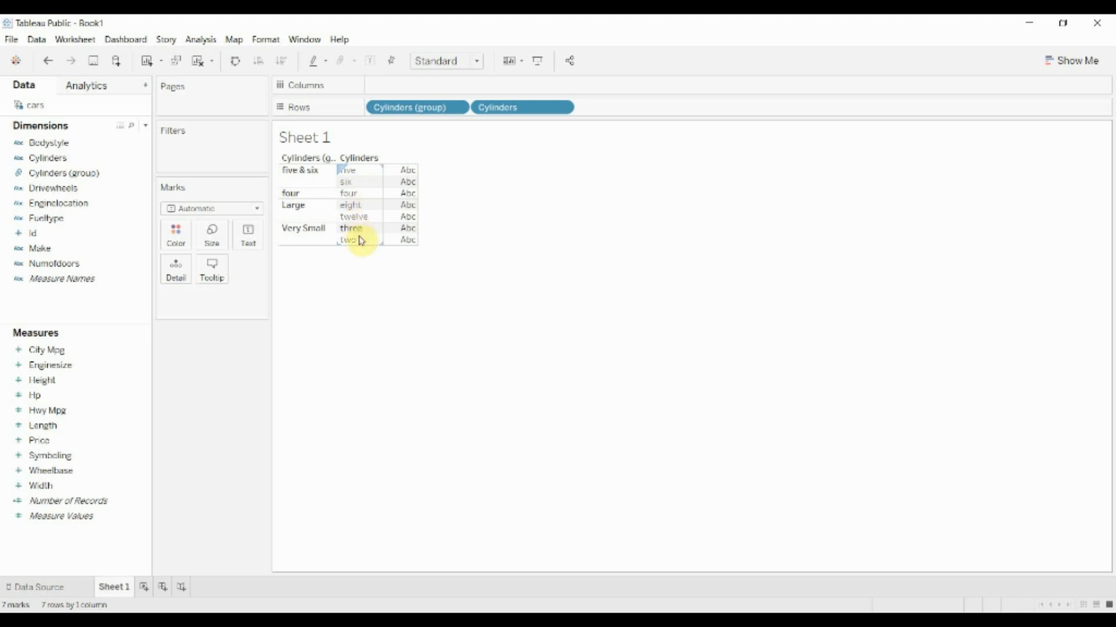
mouse_move(350, 217)
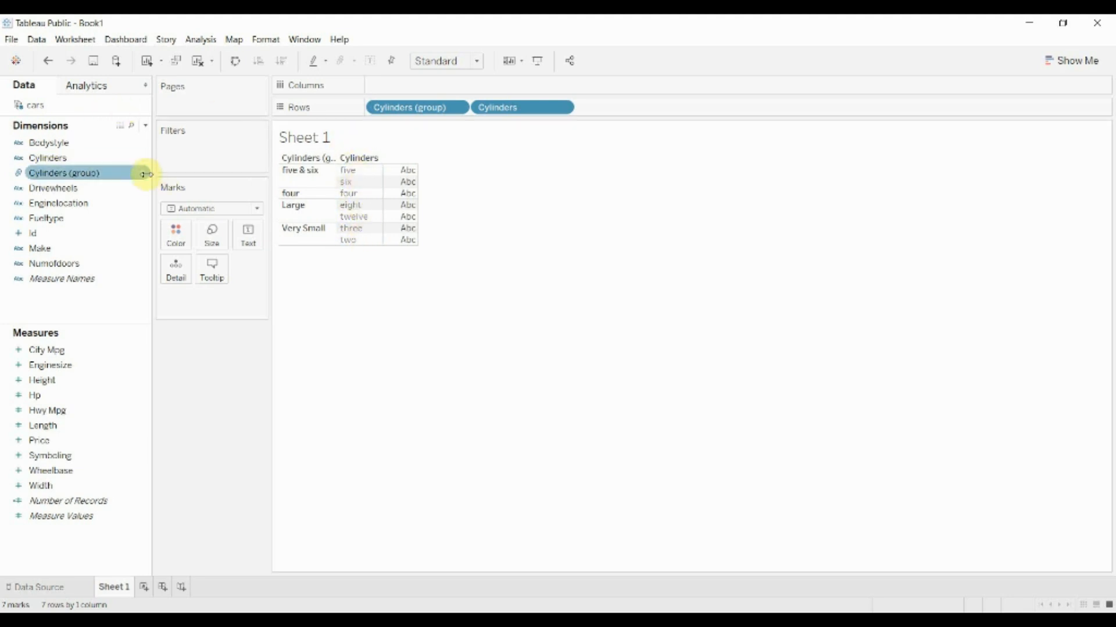
Step: Reopen Edit Group for Cylinders (group) and expand then collapse the Large group
double_click(63, 172)
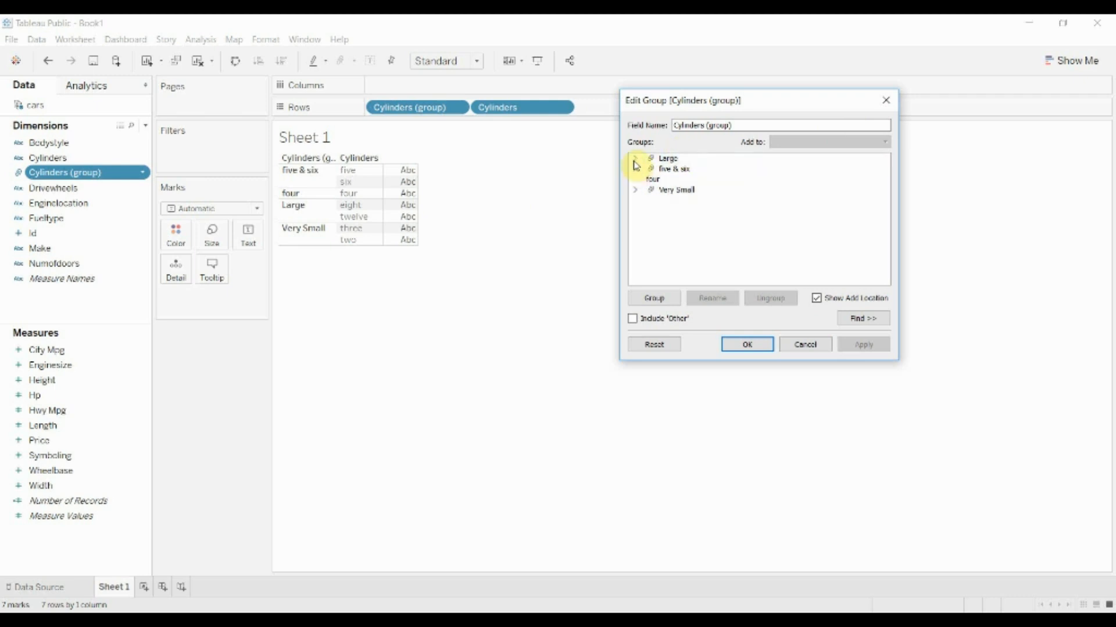
click(635, 158)
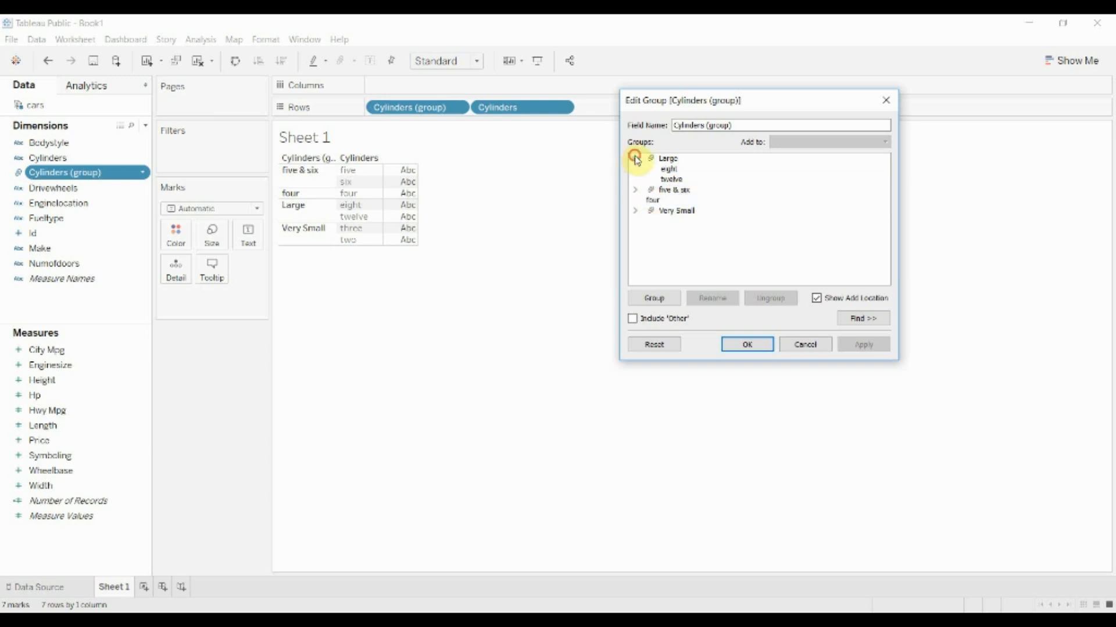
click(634, 158)
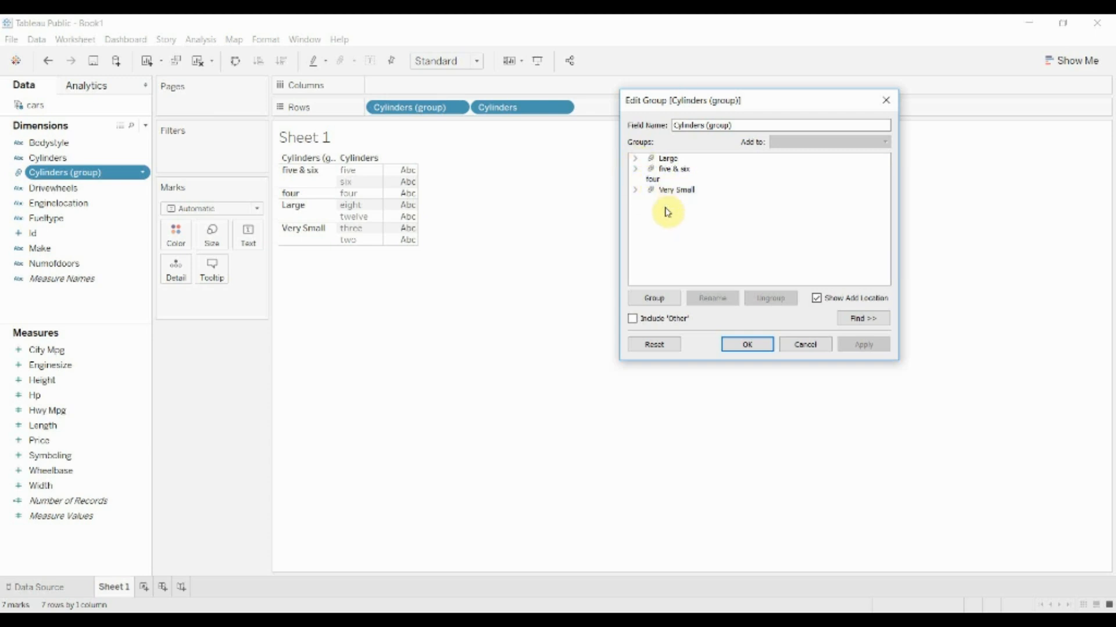
mouse_move(690, 238)
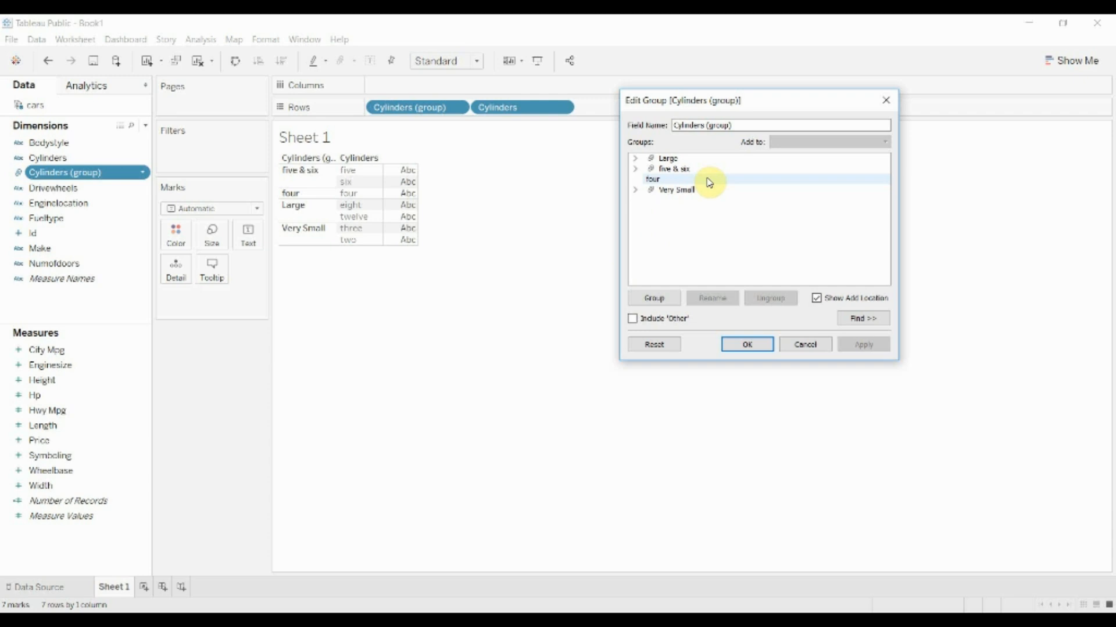
Step: Include 'Other' and dissolve Very Small so four, three and two fall into Other
click(652, 179)
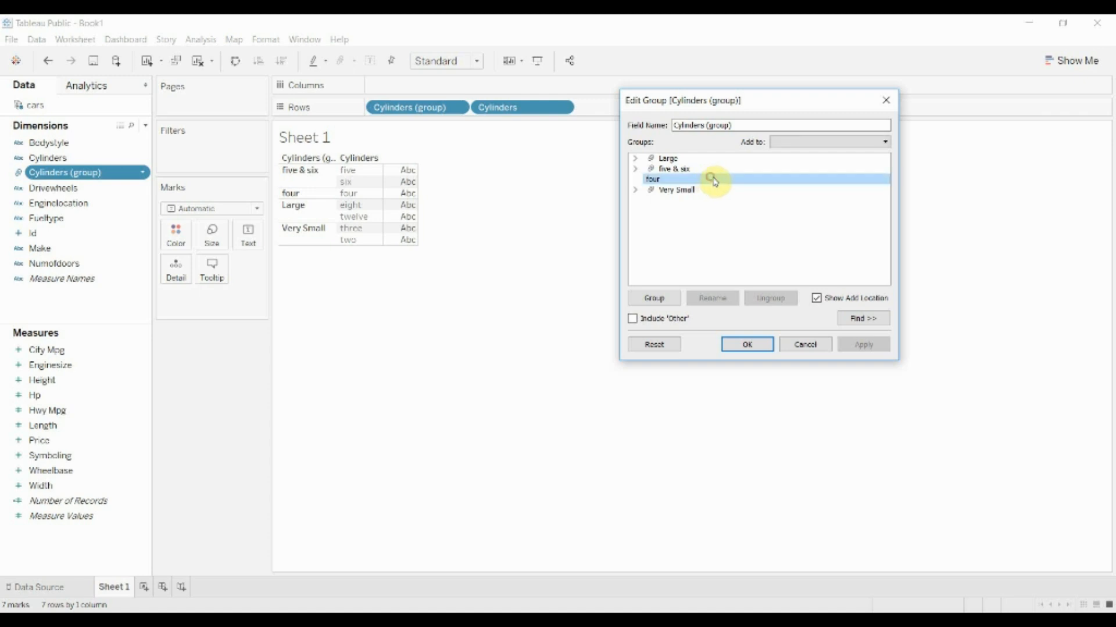
click(631, 318)
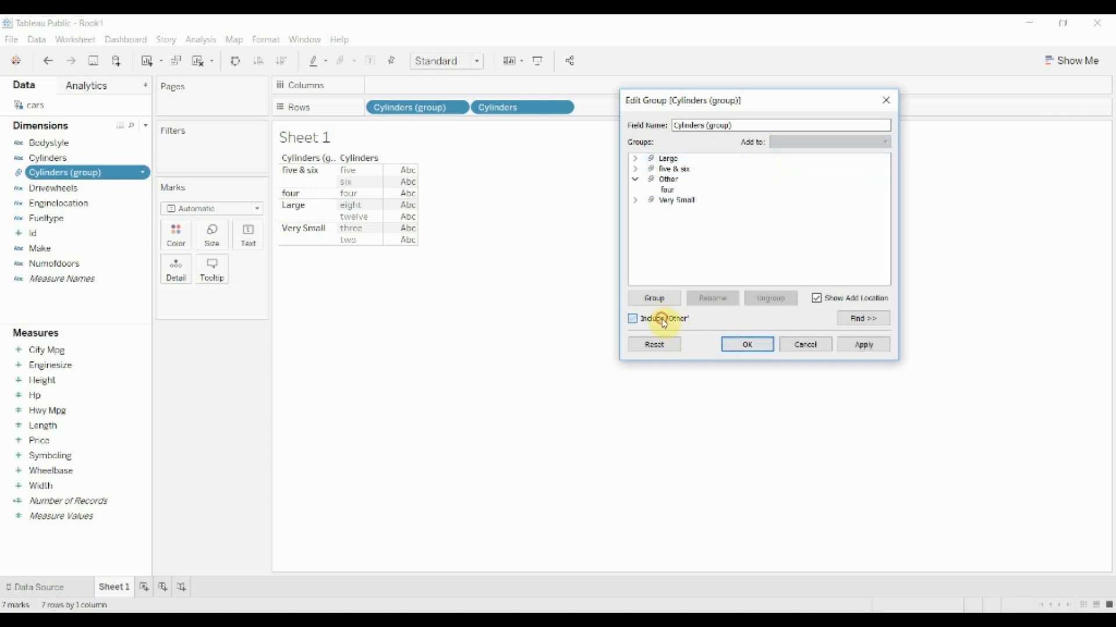
click(631, 318)
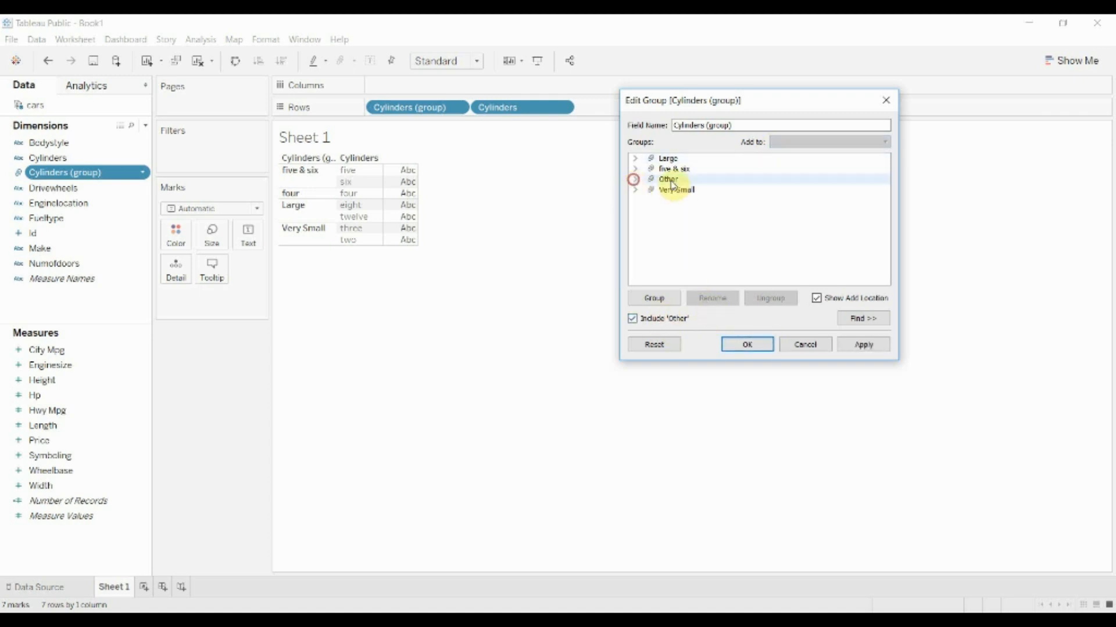
click(632, 318)
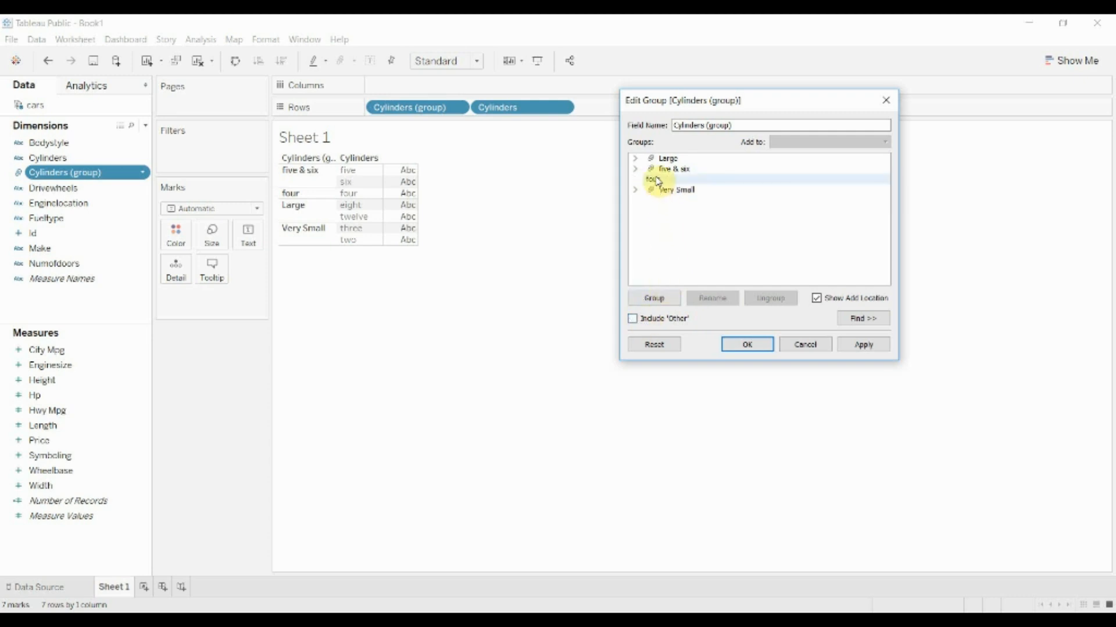
click(631, 318)
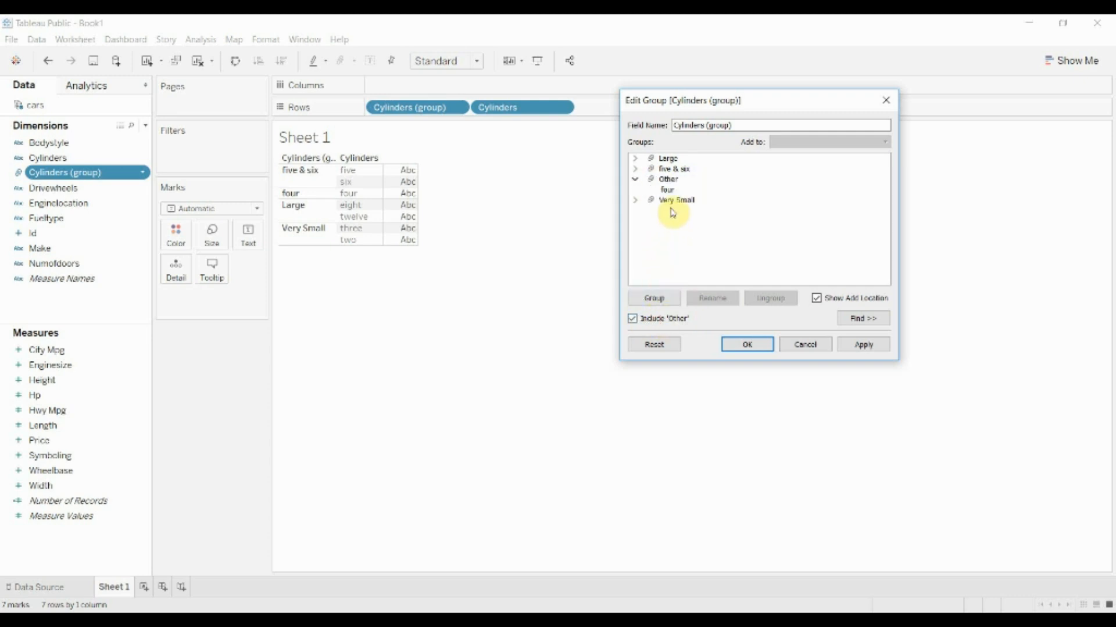
click(668, 200)
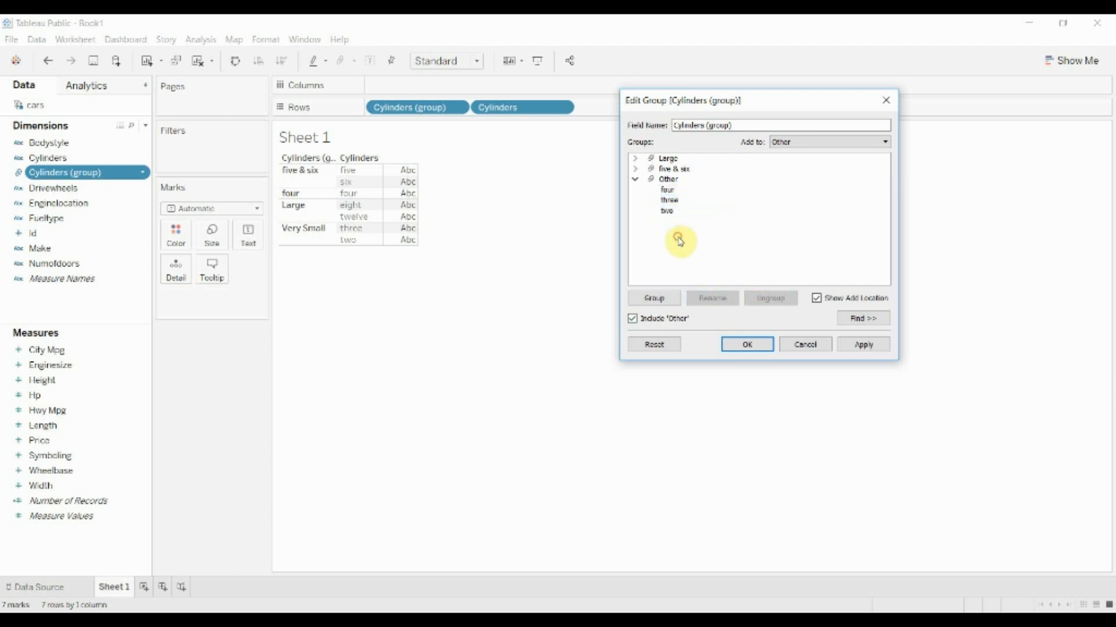
mouse_move(687, 250)
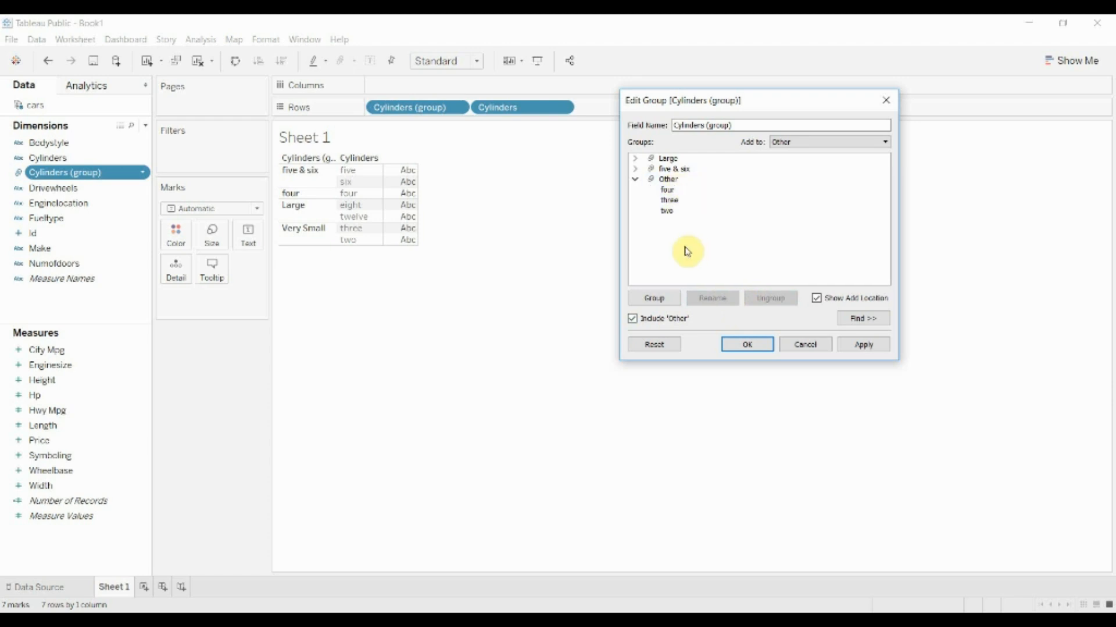
mouse_move(656, 253)
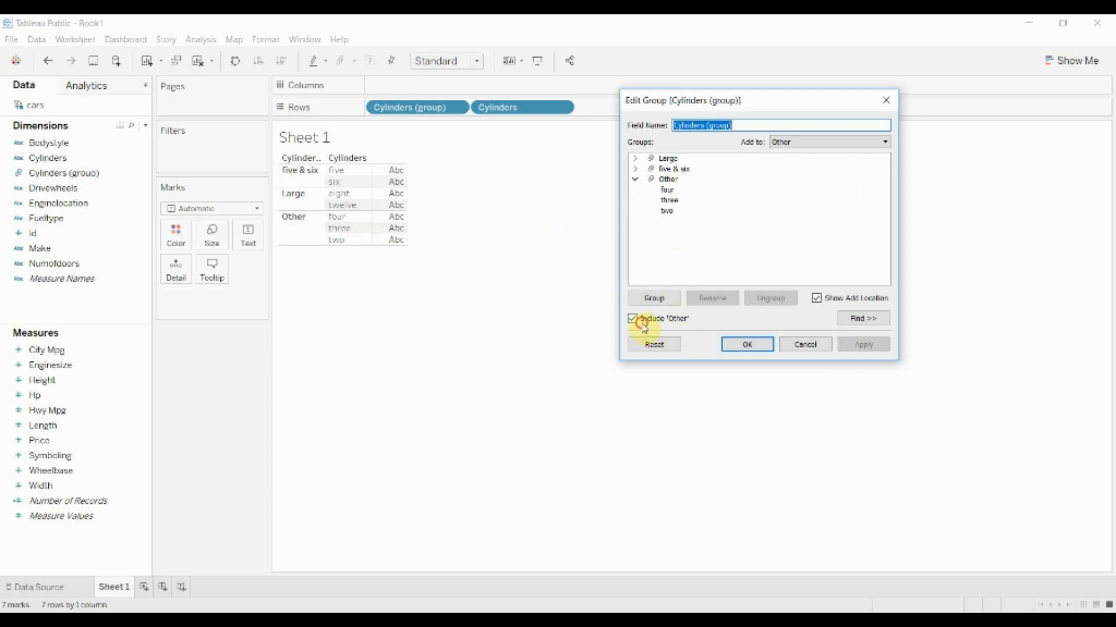
click(631, 319)
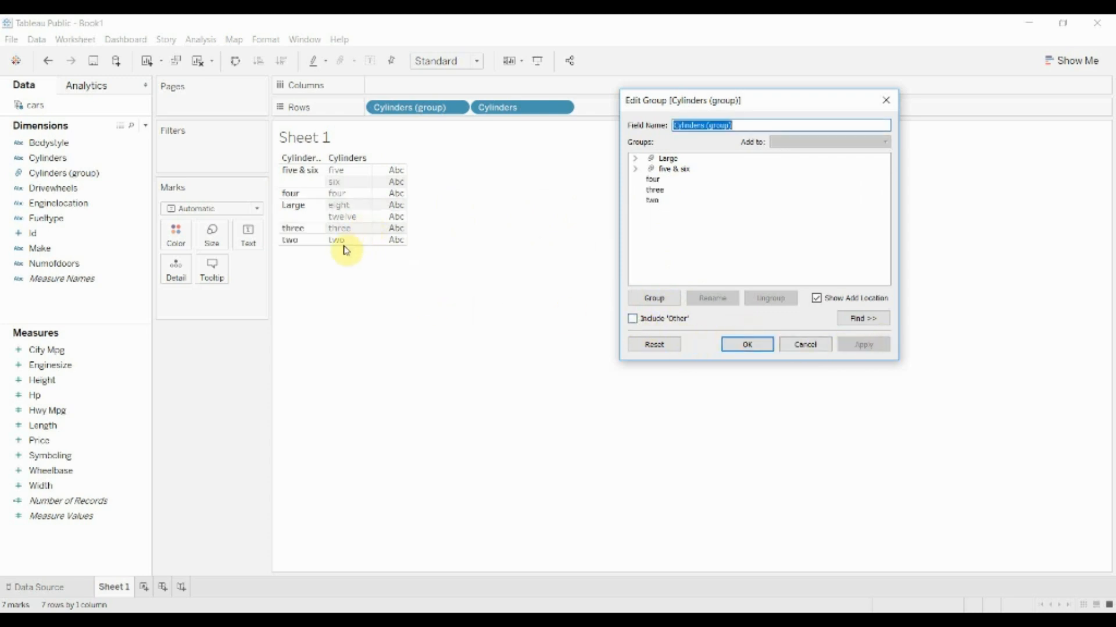
mouse_move(345, 193)
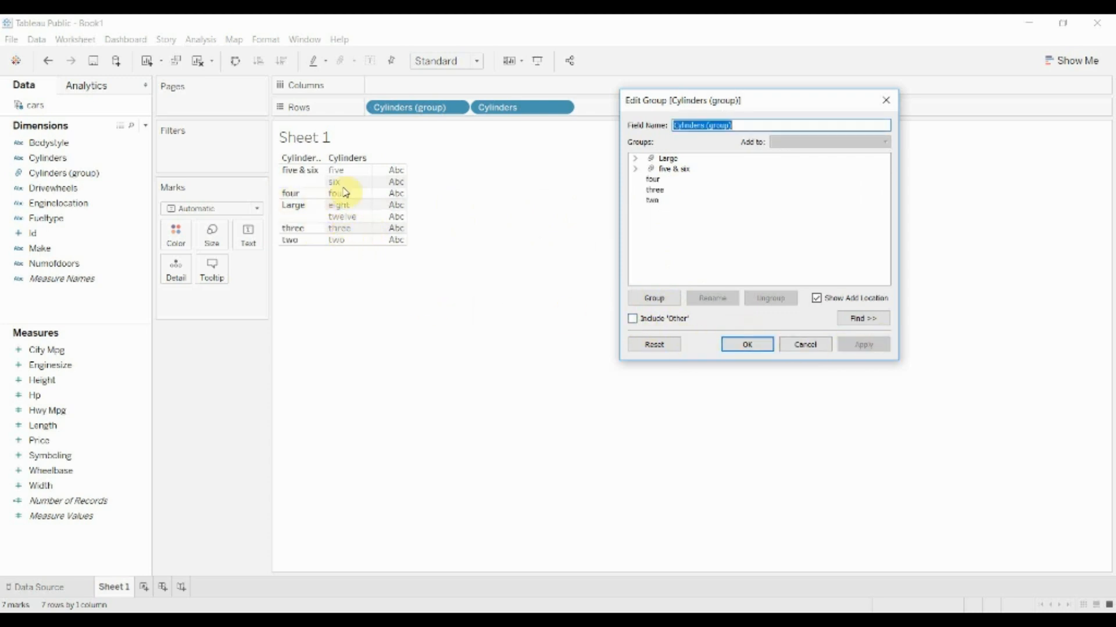
mouse_move(676, 319)
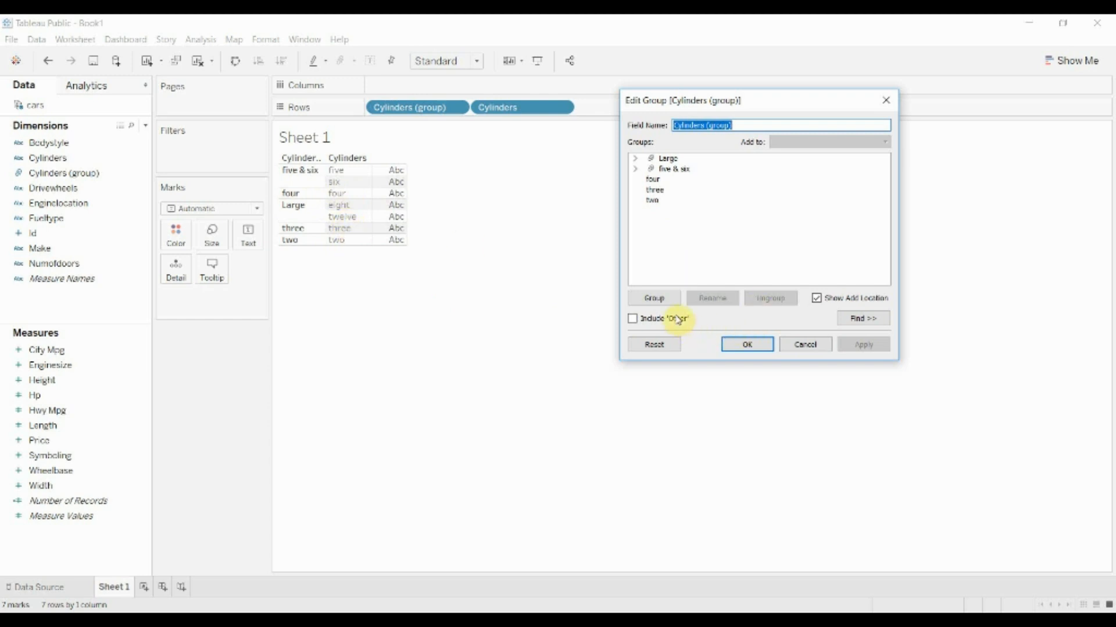
click(632, 318)
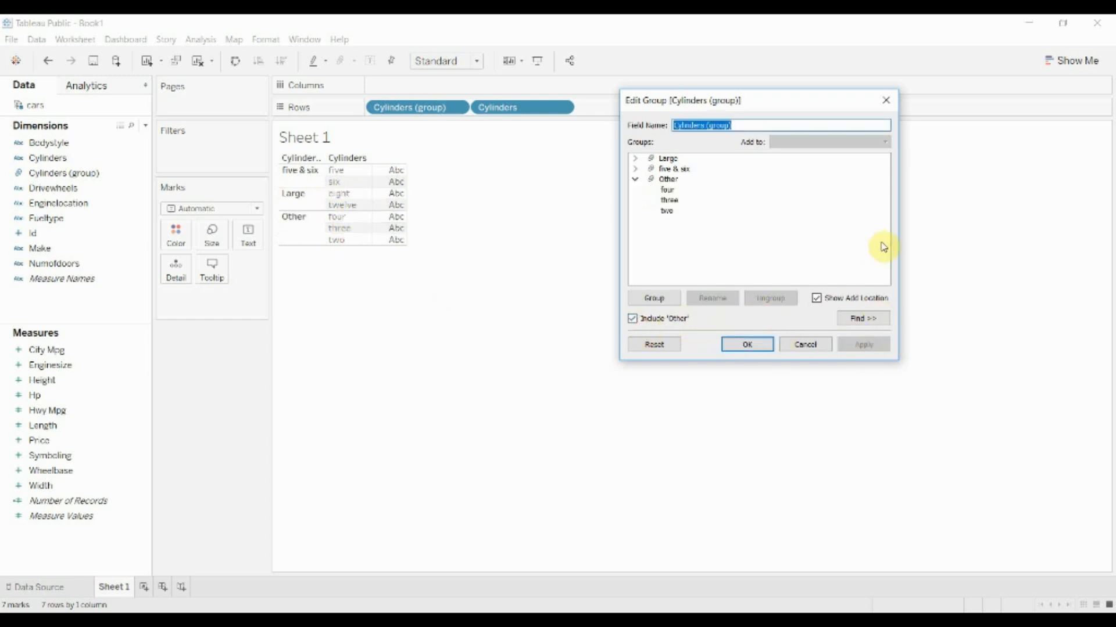
mouse_move(843, 257)
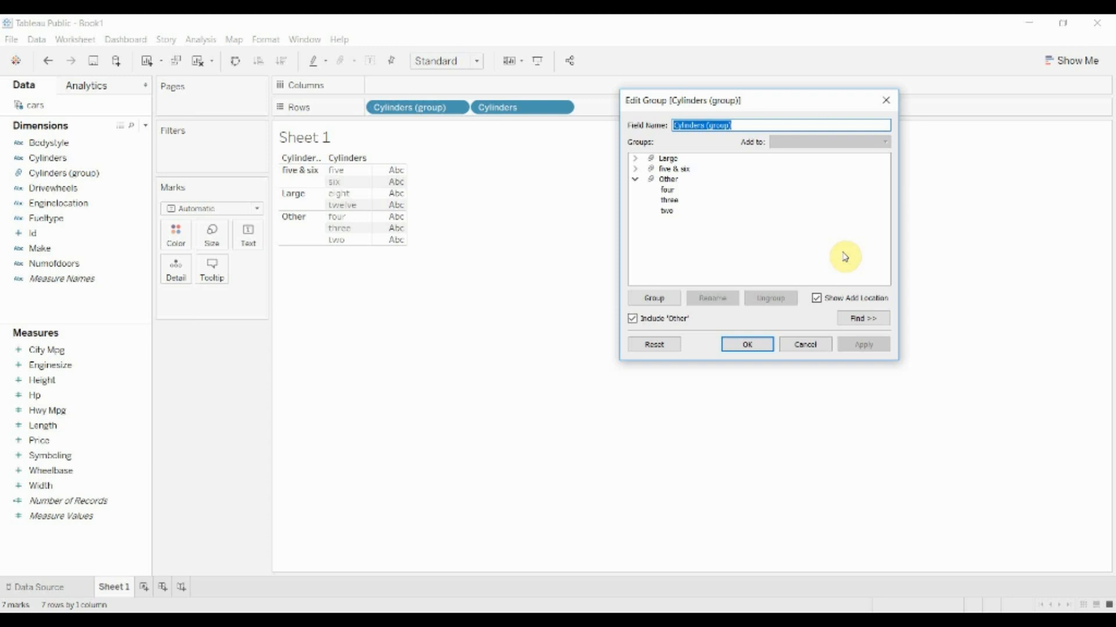
mouse_move(841, 257)
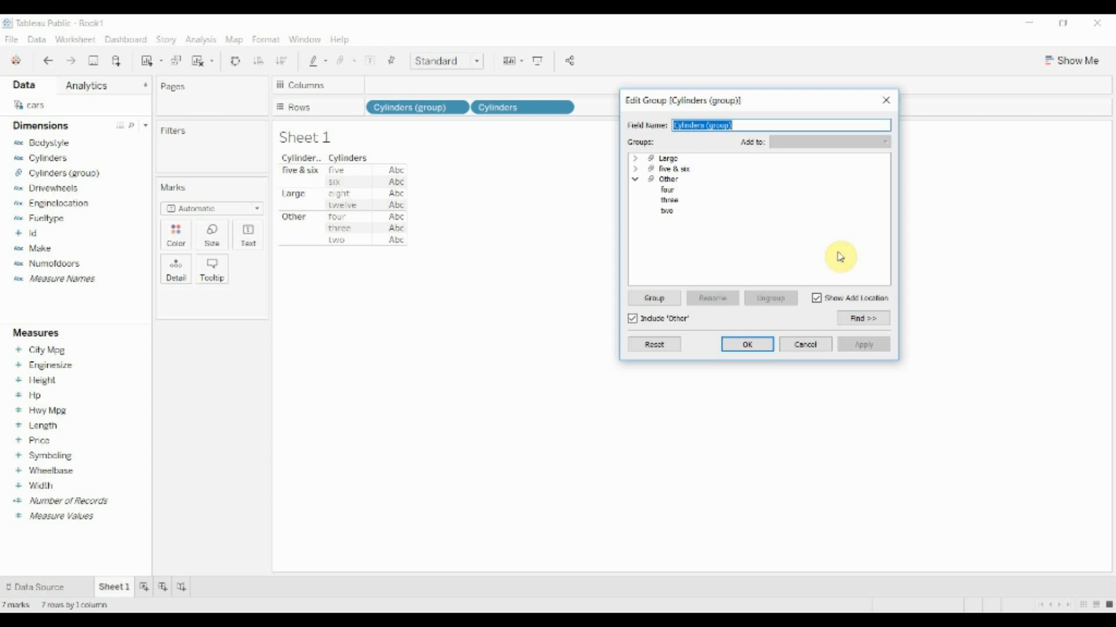
click(746, 345)
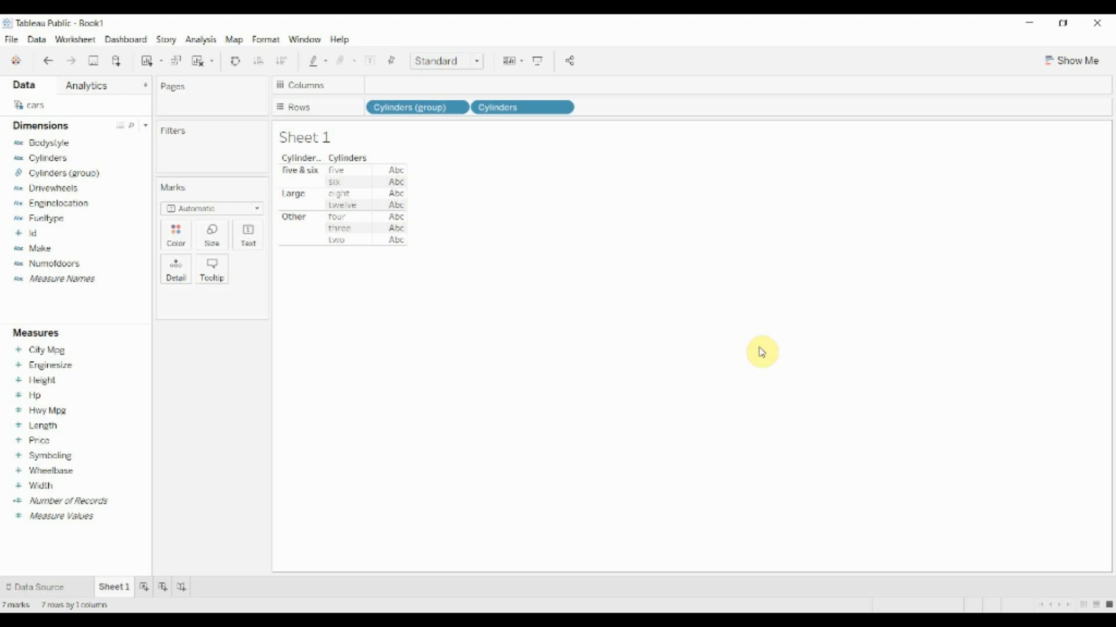
mouse_move(517, 260)
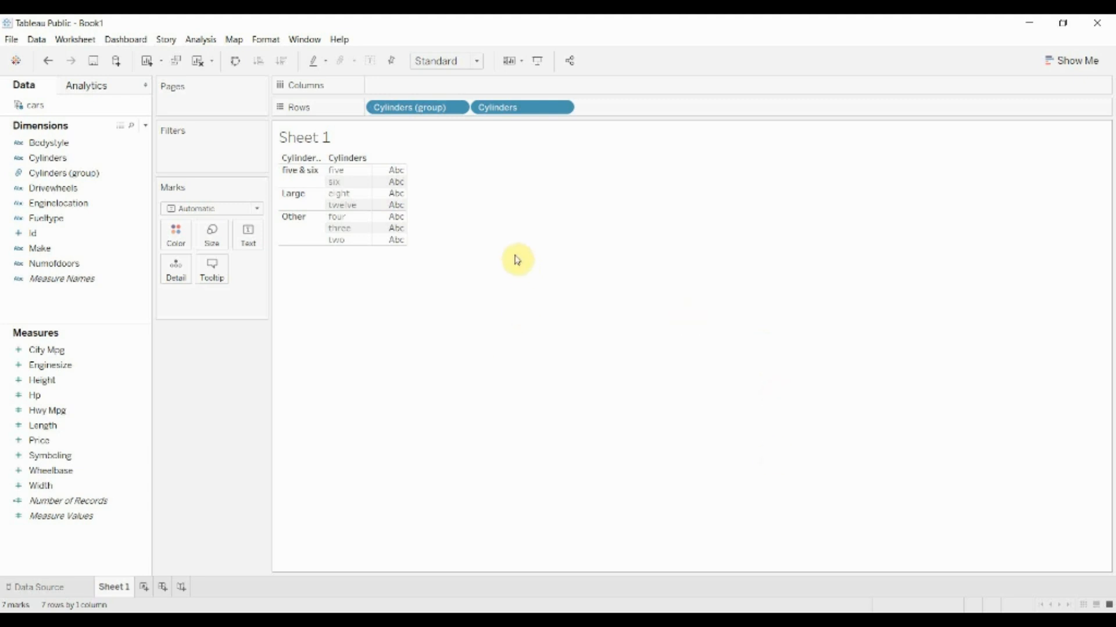